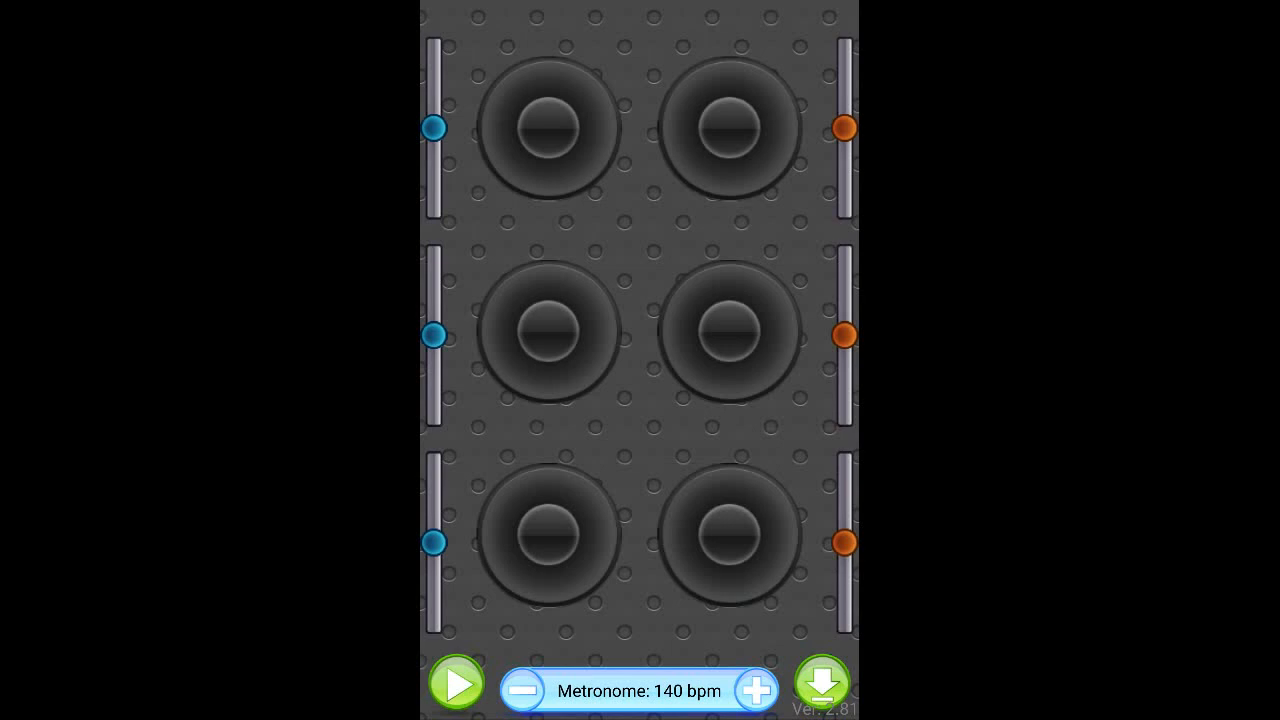
Press the green Play button to start all six loop pads at 140 bpm
click(459, 686)
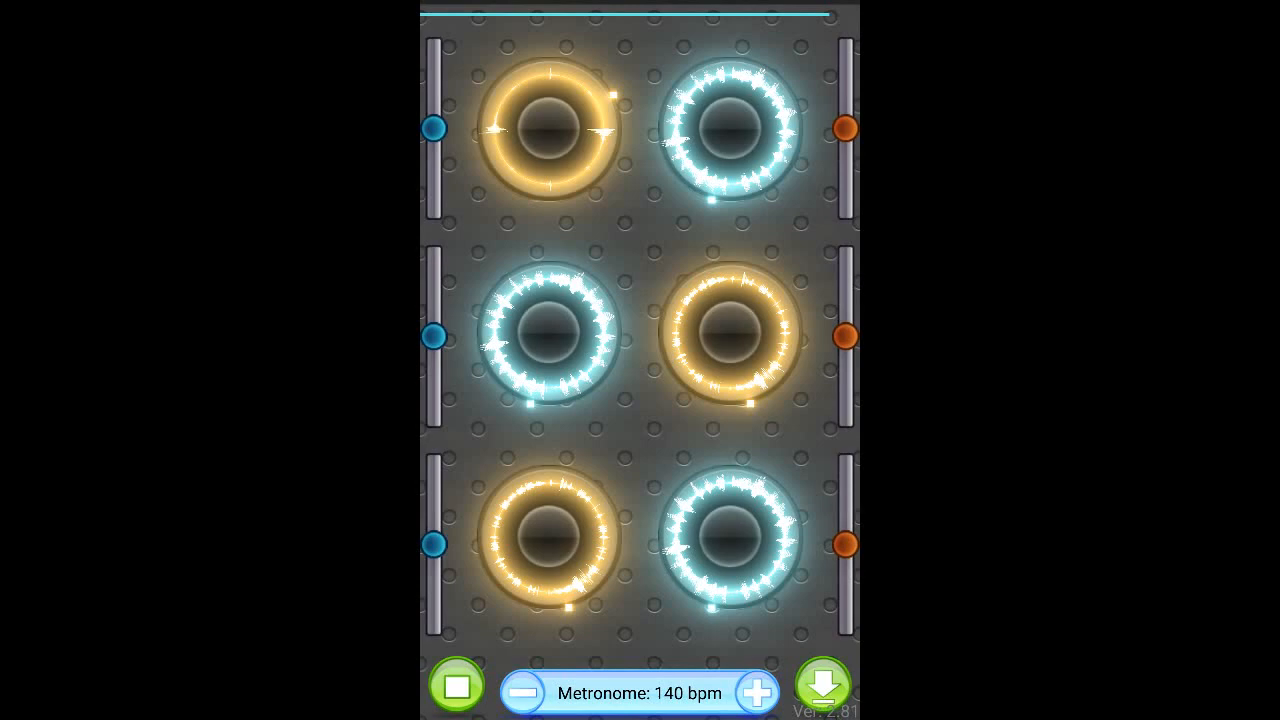